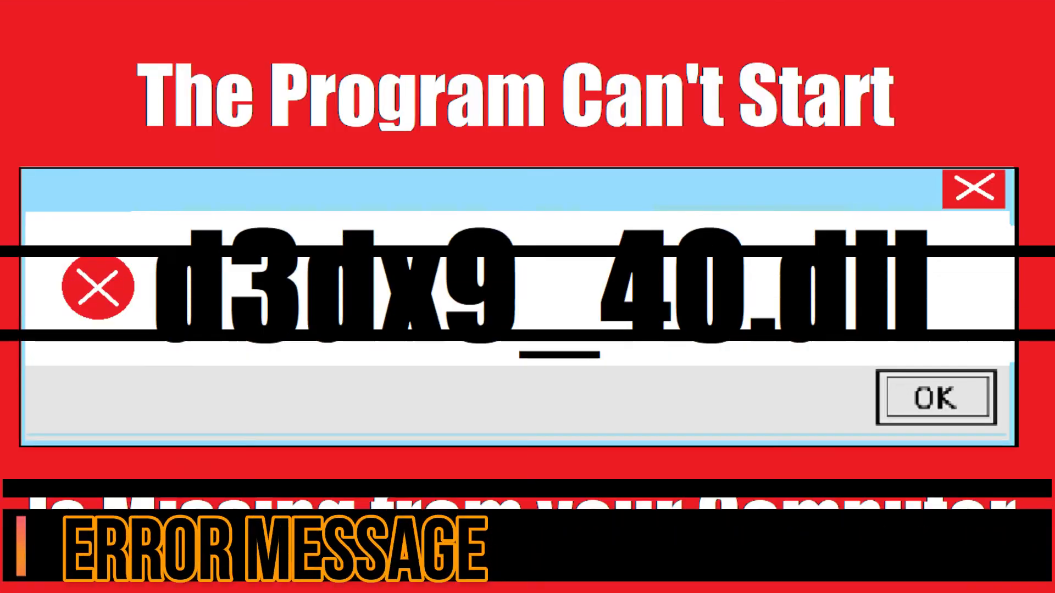
Search Google for d3dx9_40.dll to find a download source.
{"action": "left_click", "coordinate": [933, 397]}
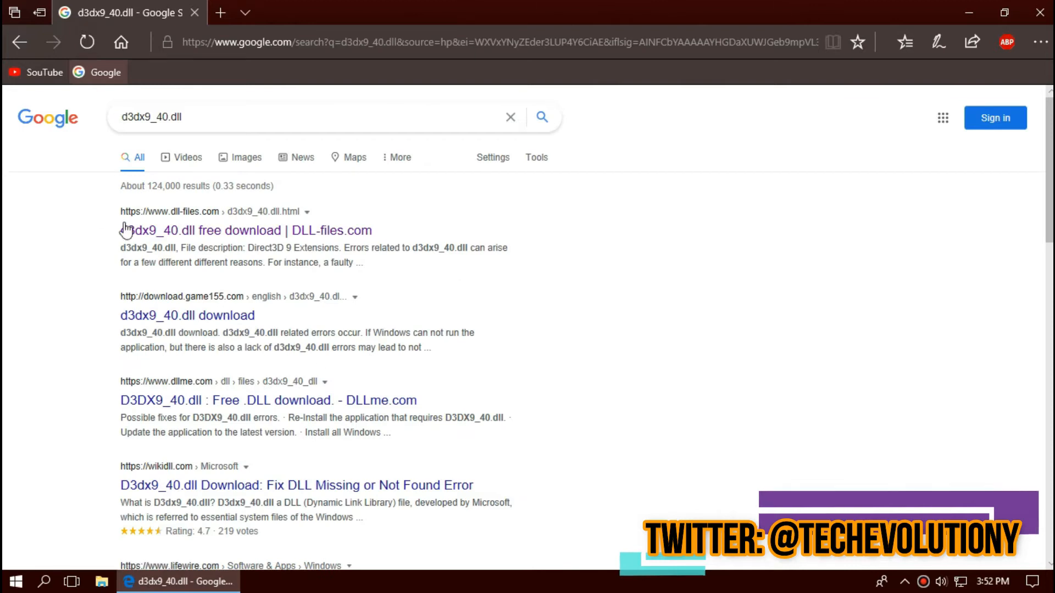
Go to the DLL-files.com d3dx9_40.dll page and reach its 64-bit and 32-bit version list.
{"action": "left_click", "coordinate": [245, 230]}
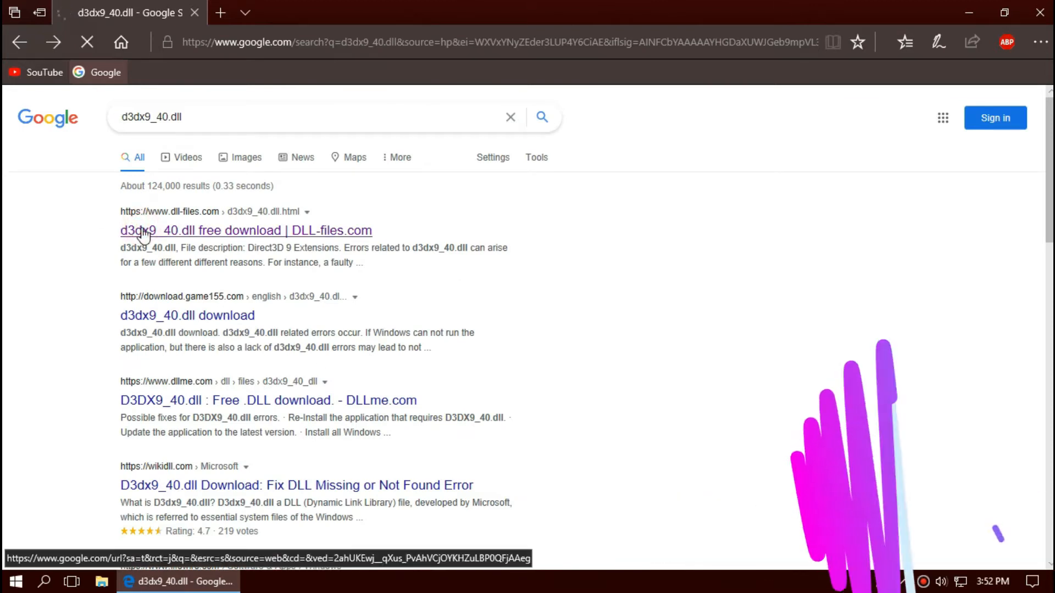
{"action": "left_click", "coordinate": [245, 229]}
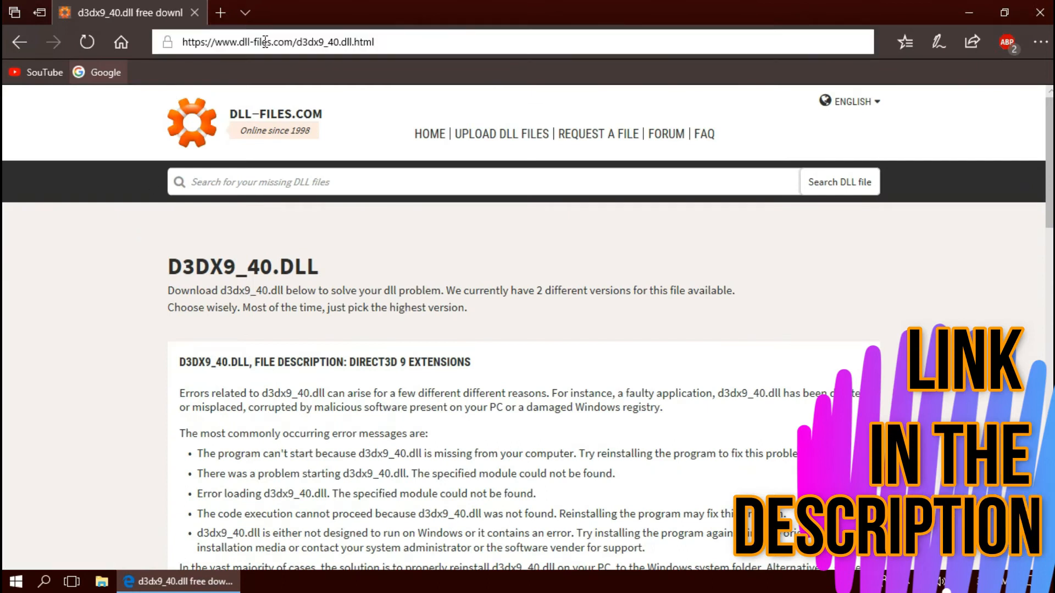
{"action": "scroll", "scroll_direction": "down", "scroll_amount": 3}
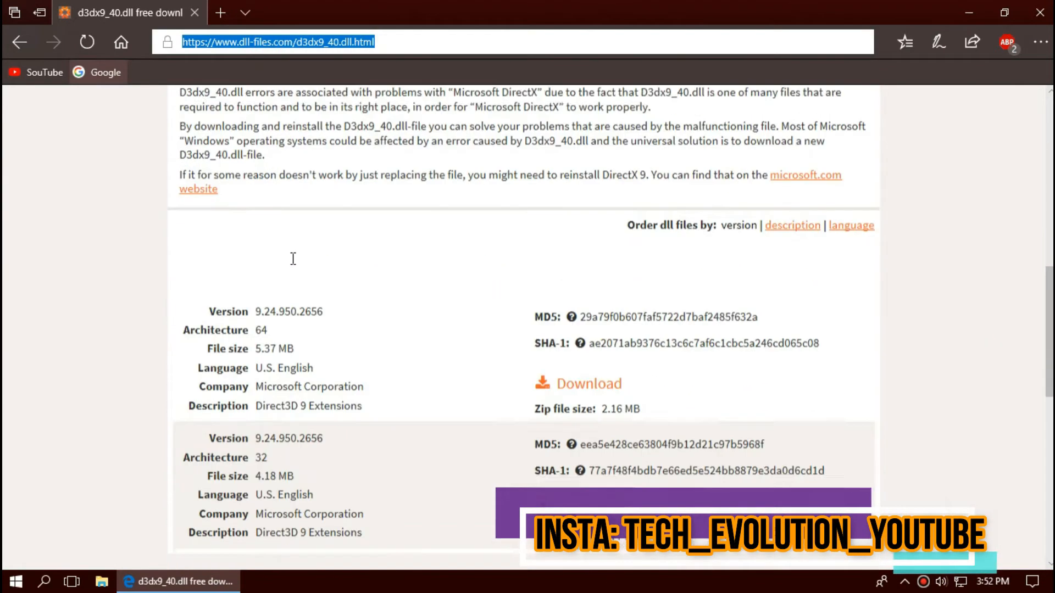
{"action": "scroll", "scroll_direction": "down", "scroll_amount": 3}
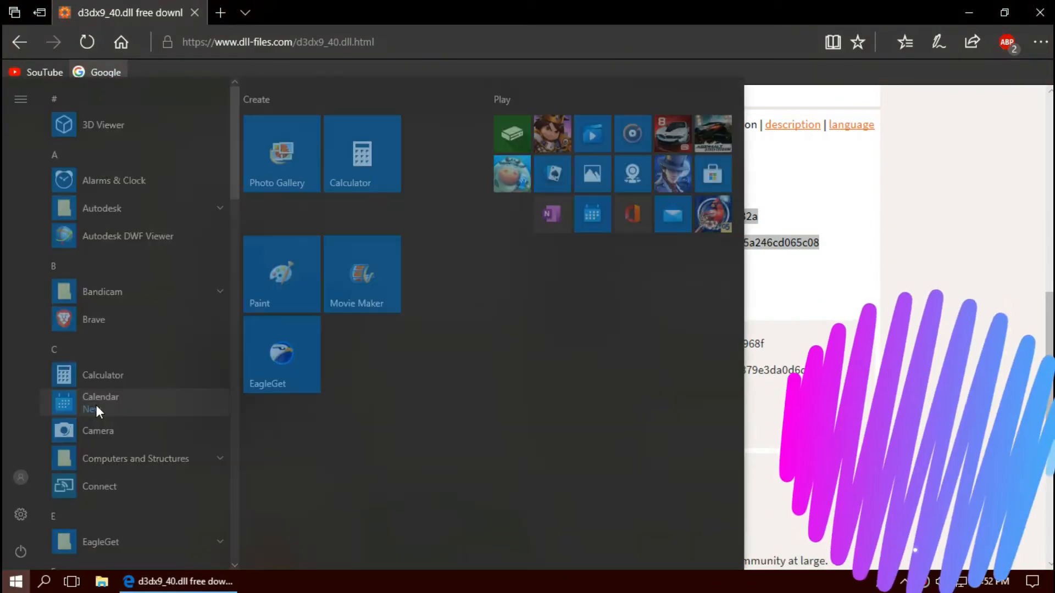
Find System Information via Start search 'sys' to check the system type.
{"action": "type", "text": "sys"}
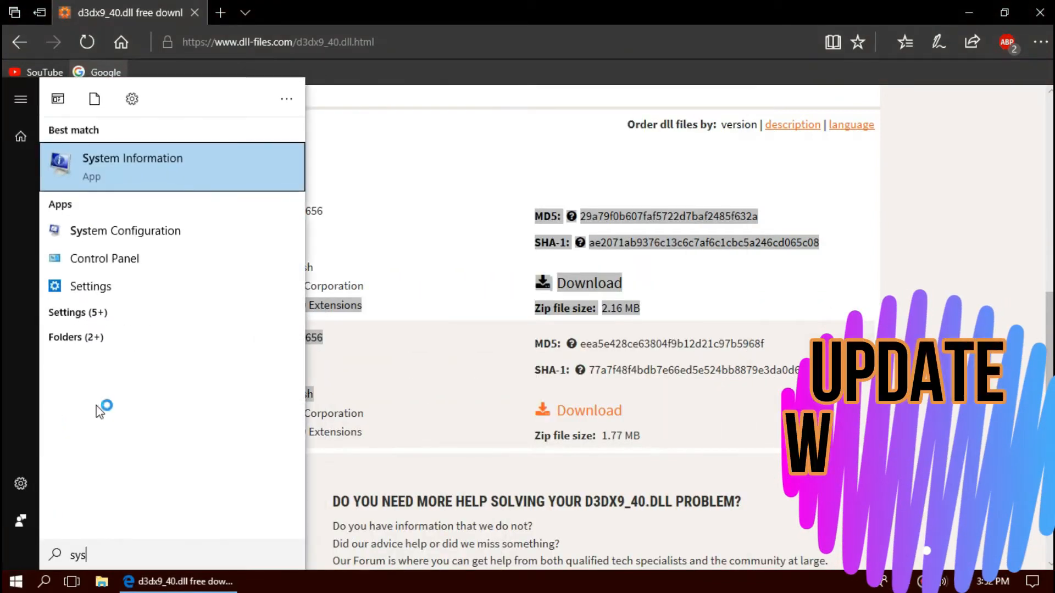
{"action": "left_click", "coordinate": [131, 166]}
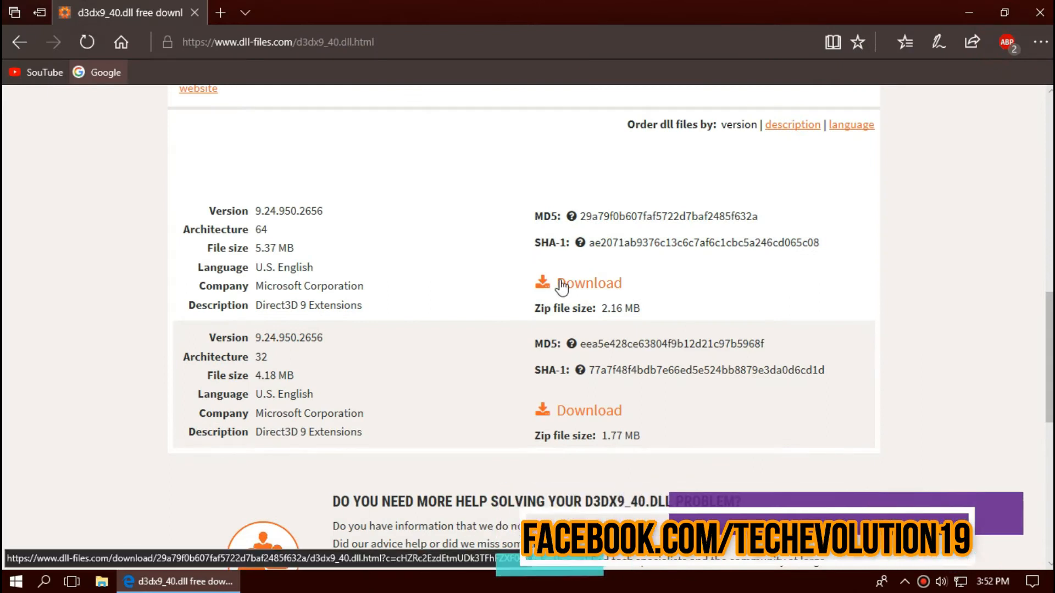
Download the 64-bit d3dx9_40.dll zip and review the install steps.
{"action": "left_click", "coordinate": [589, 282]}
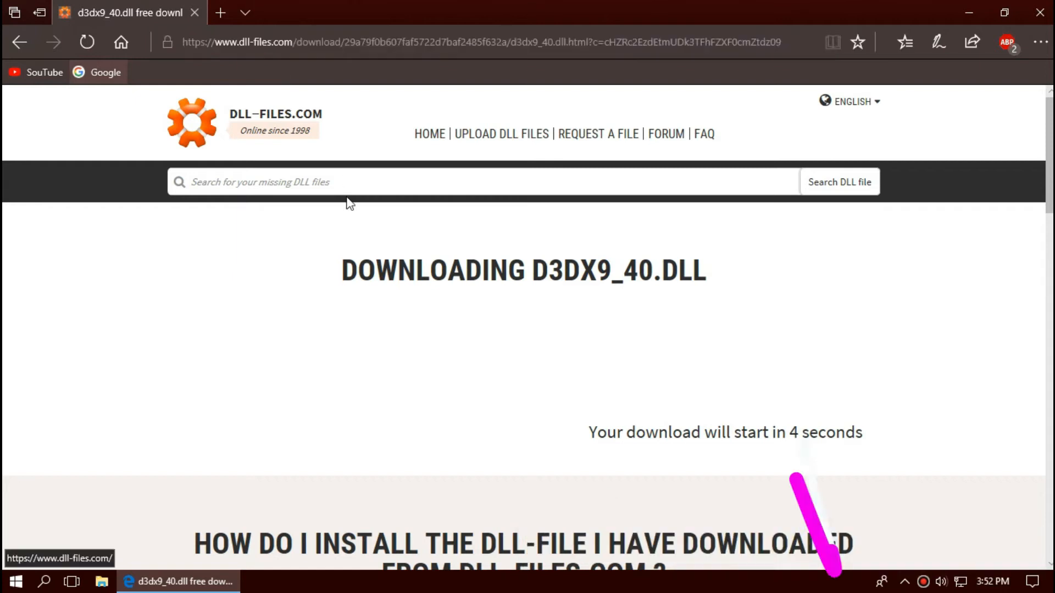
{"action": "scroll", "scroll_direction": "down", "scroll_amount": 3}
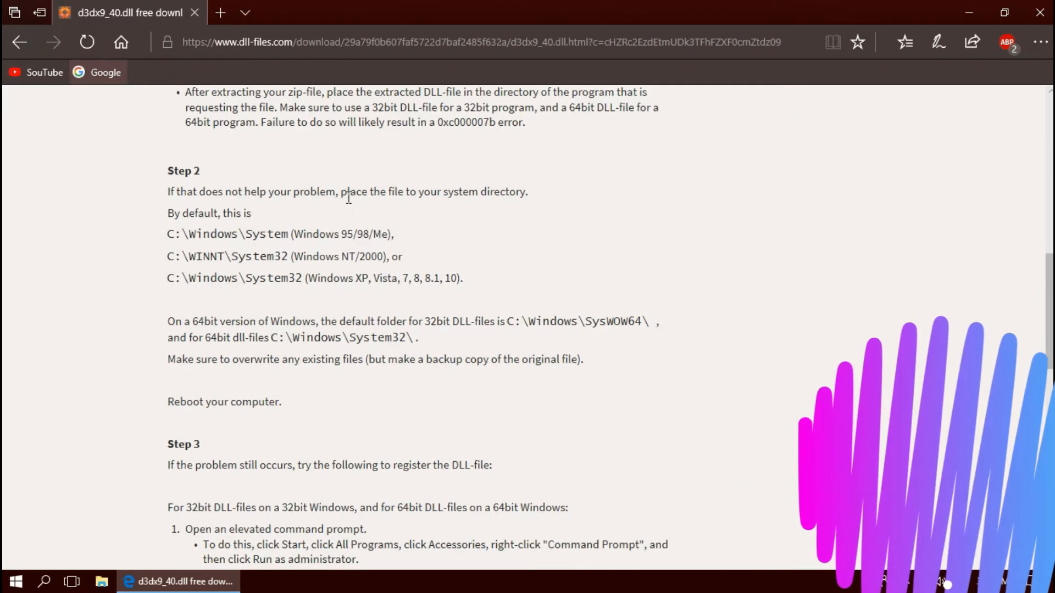
{"action": "scroll", "scroll_direction": "down", "scroll_amount": 3}
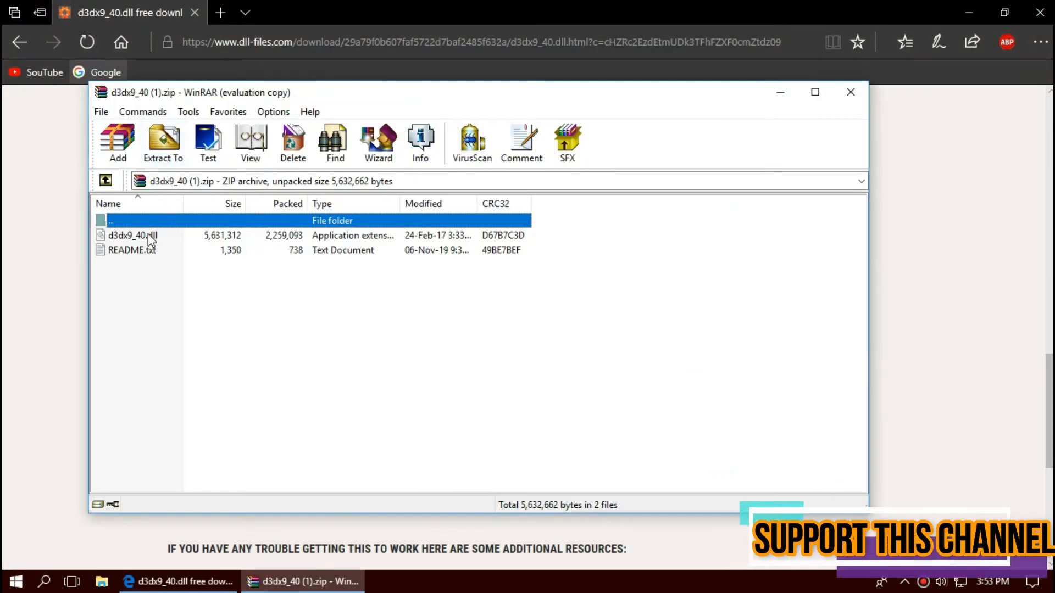
Select d3dx9_40.dll inside the WinRAR archive.
{"action": "left_click", "coordinate": [133, 235]}
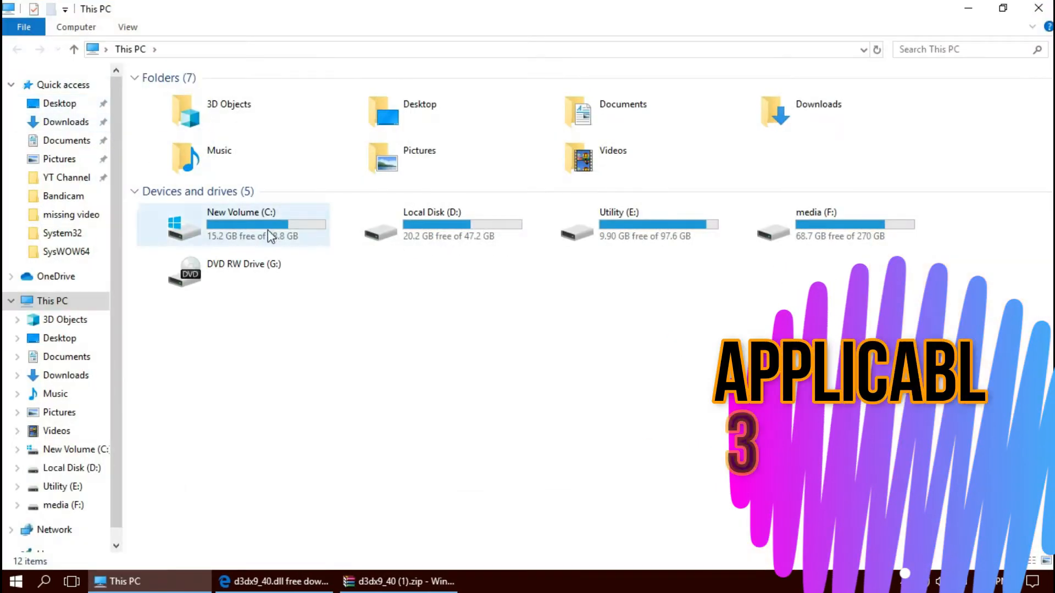
Navigate from C: into the Windows folder toward System32.
{"action": "double_click", "coordinate": [241, 225]}
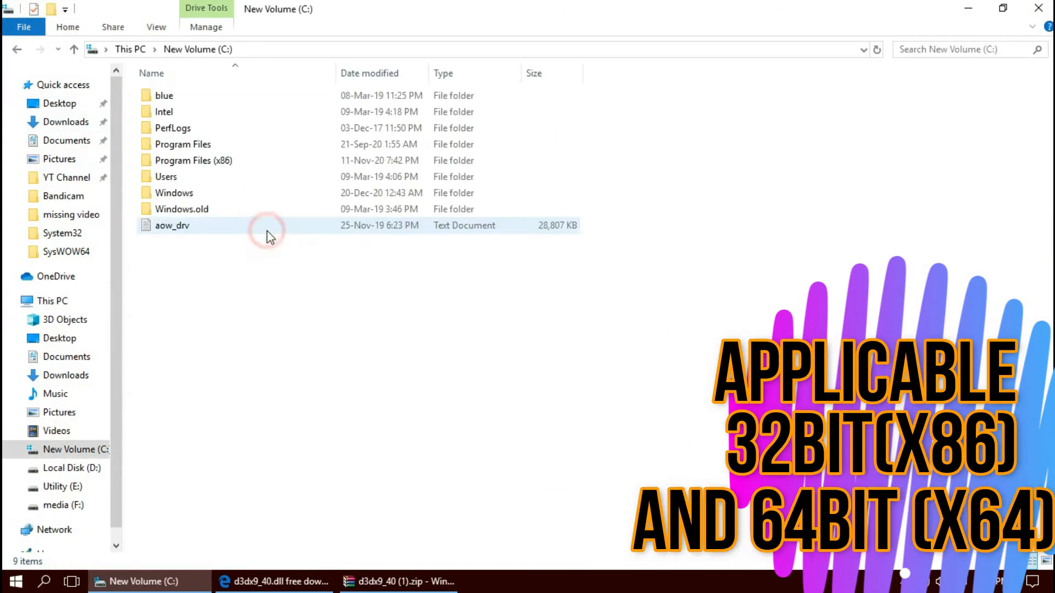
{"action": "left_click", "coordinate": [196, 193]}
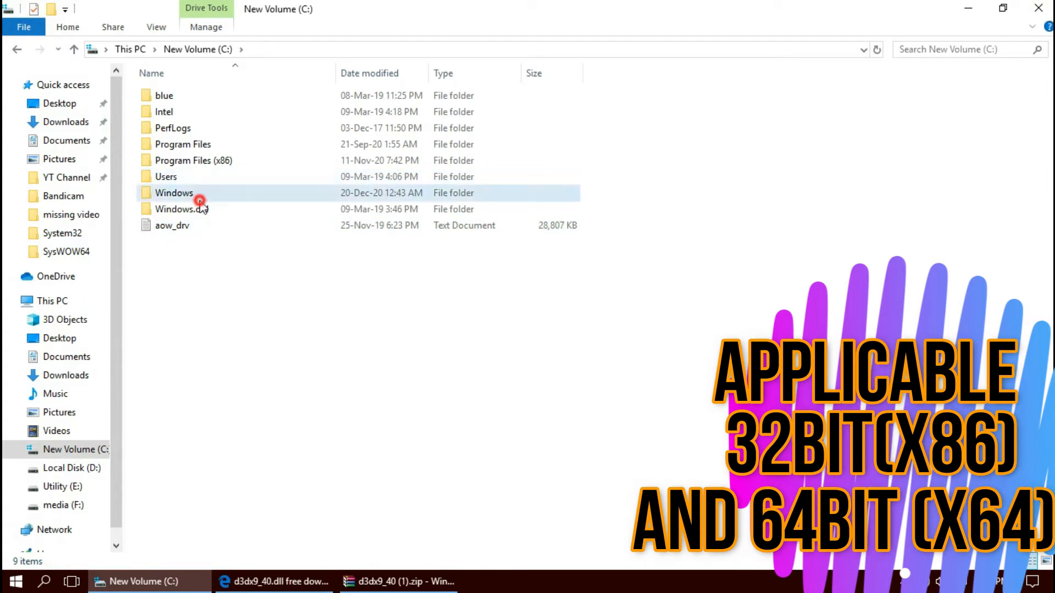
{"action": "left_click", "coordinate": [174, 194]}
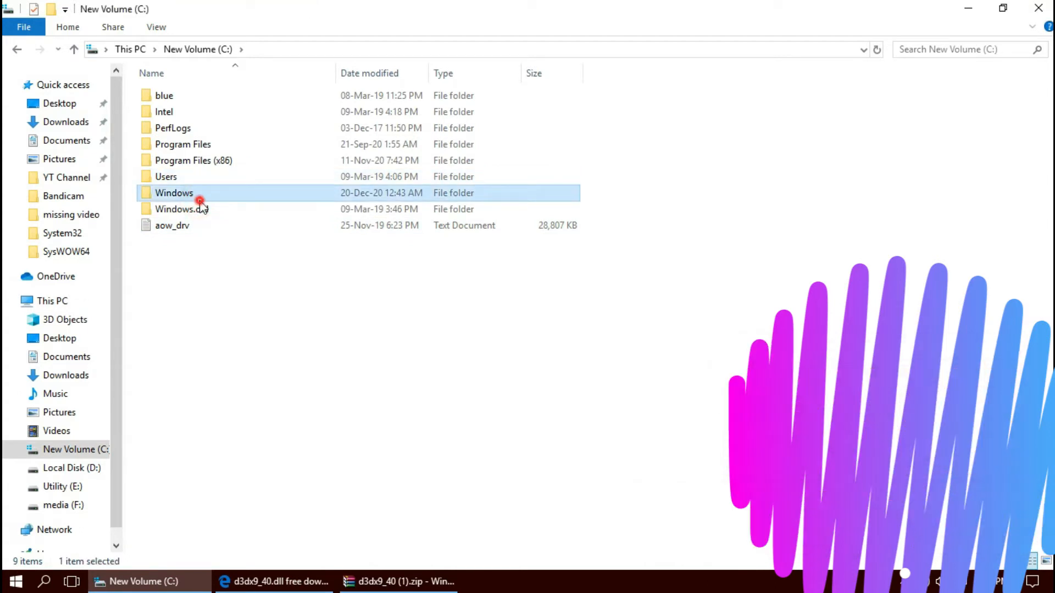
{"action": "double_click", "coordinate": [173, 194]}
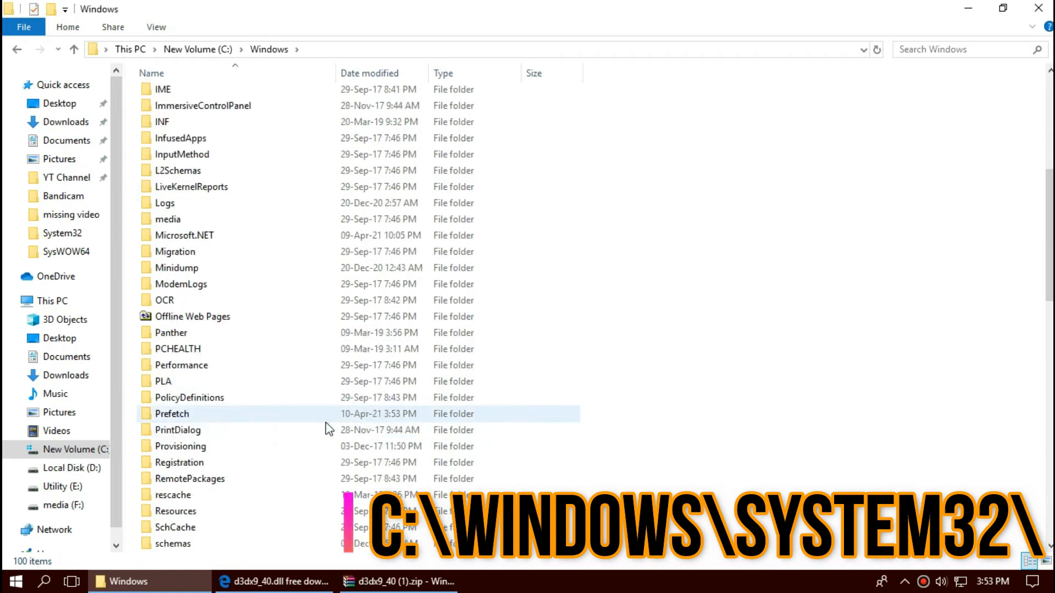
{"action": "scroll", "scroll_direction": "down", "scroll_amount": 3}
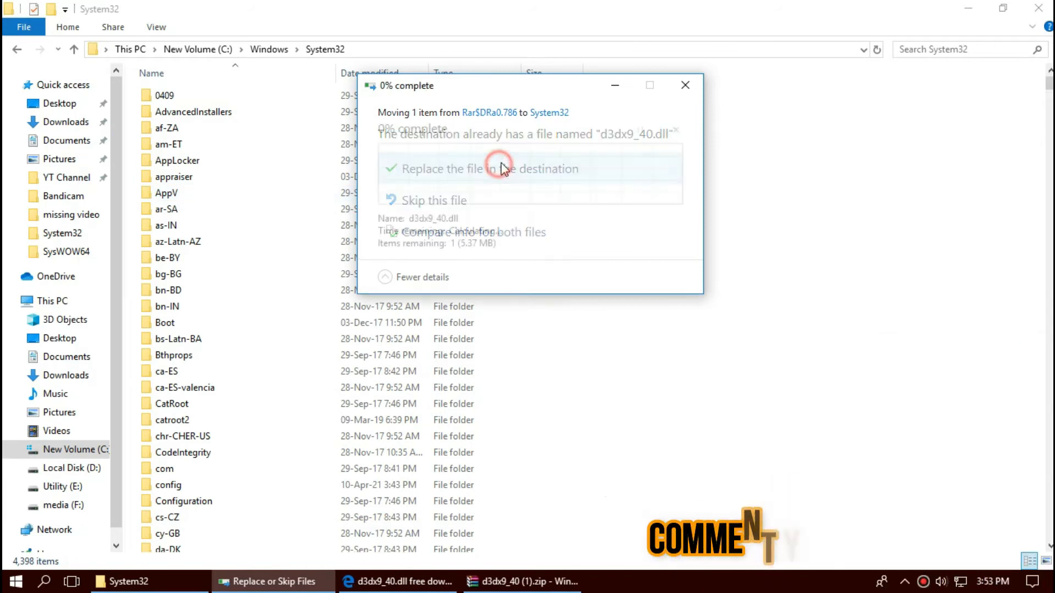
Replace the existing d3dx9_40.dll in System32, granting administrator permission.
{"action": "left_click", "coordinate": [490, 169]}
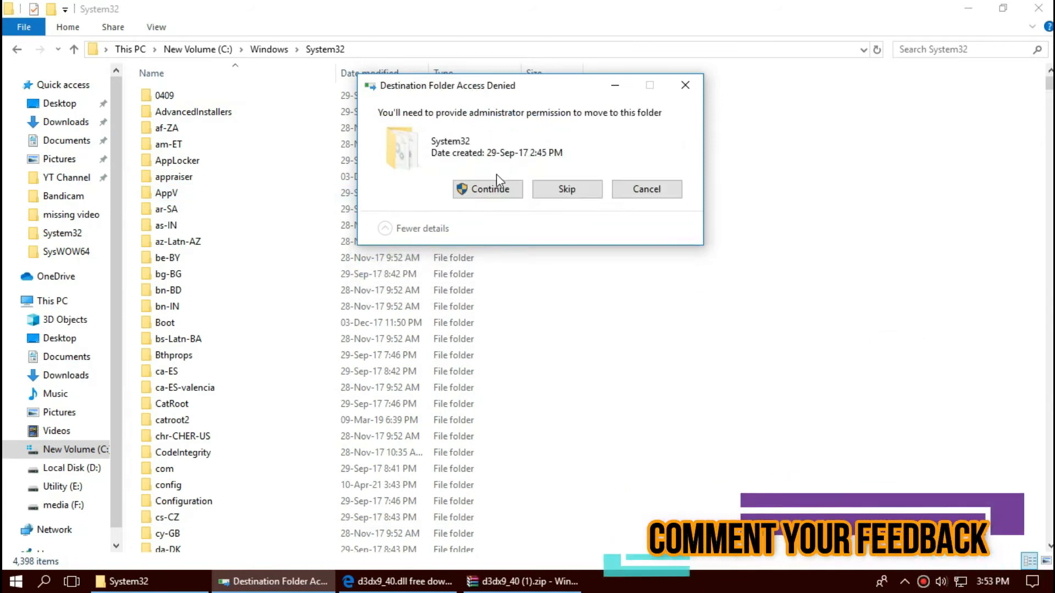
{"action": "left_click", "coordinate": [487, 189]}
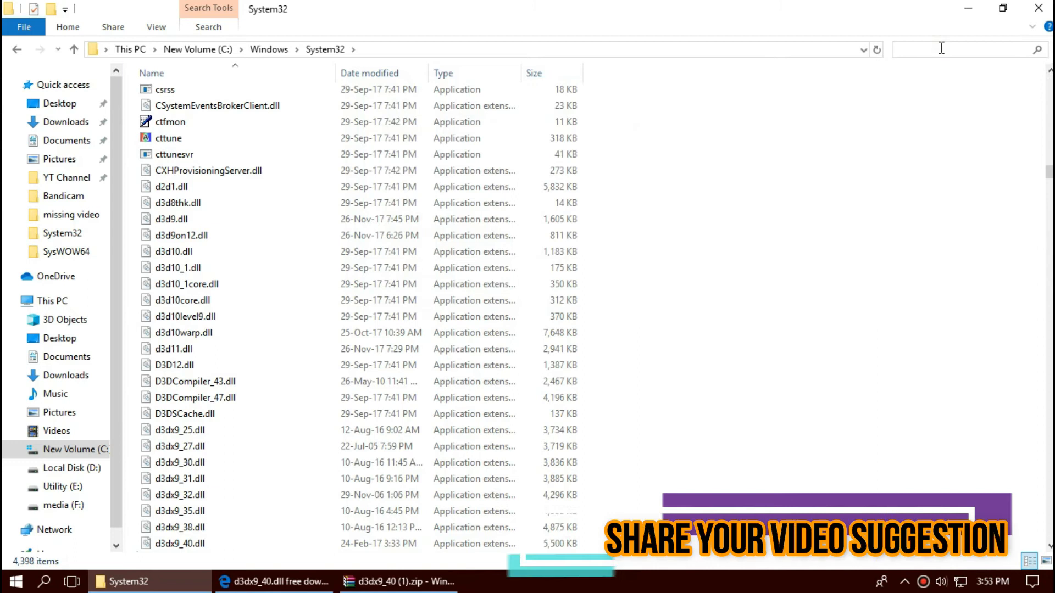
Search System32 for d3dx9_40.dll to confirm it, then select the dll in WinRAR again.
{"action": "type", "text": "d3dx9_40.dll"}
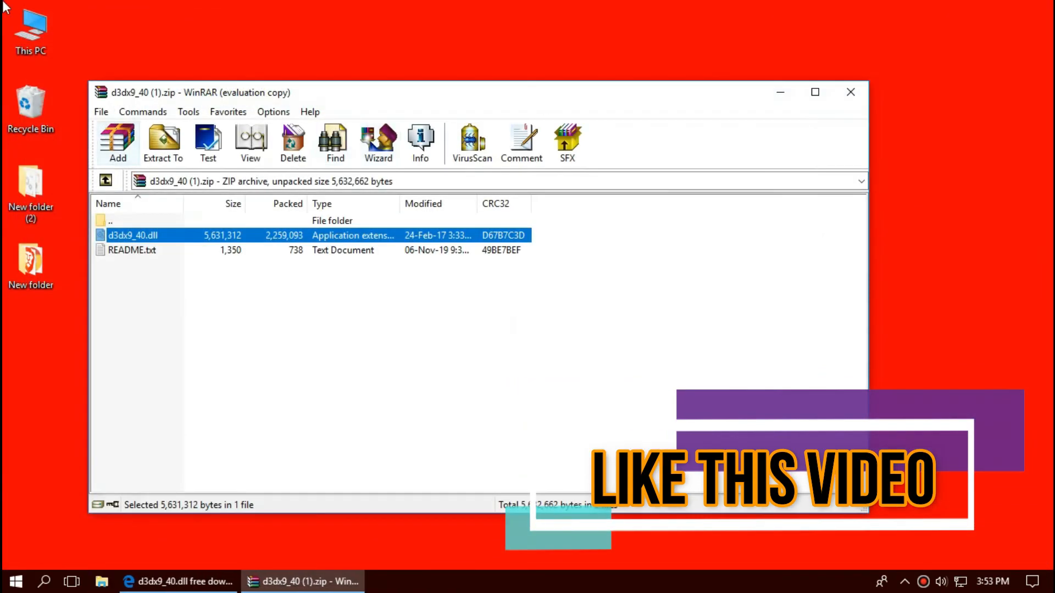
{"action": "left_click", "coordinate": [13, 580]}
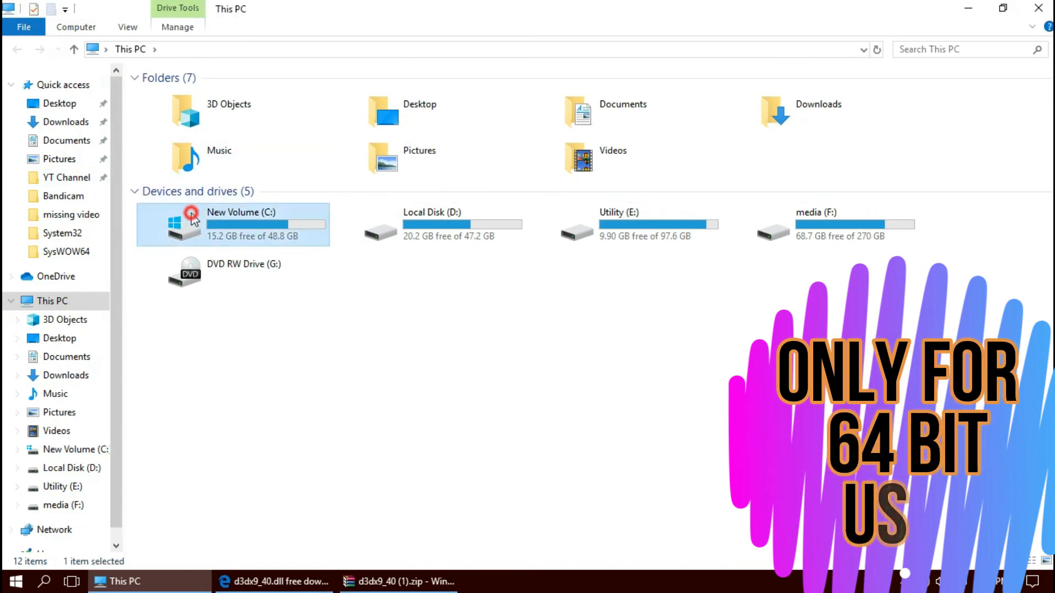
Navigate from C: through Windows into the SysWOW64 folder.
{"action": "double_click", "coordinate": [188, 222]}
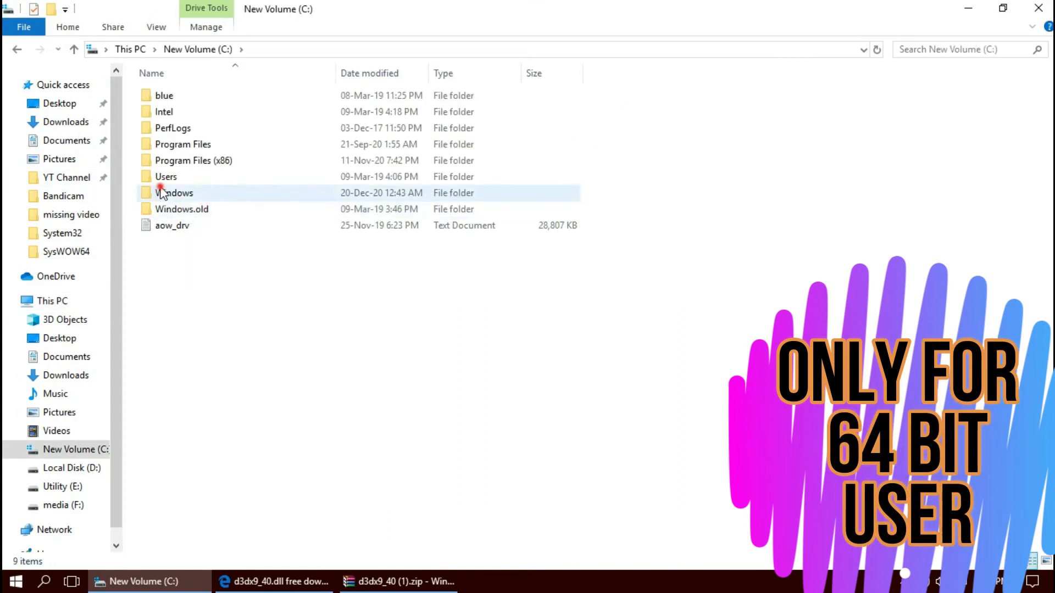
{"action": "double_click", "coordinate": [176, 193]}
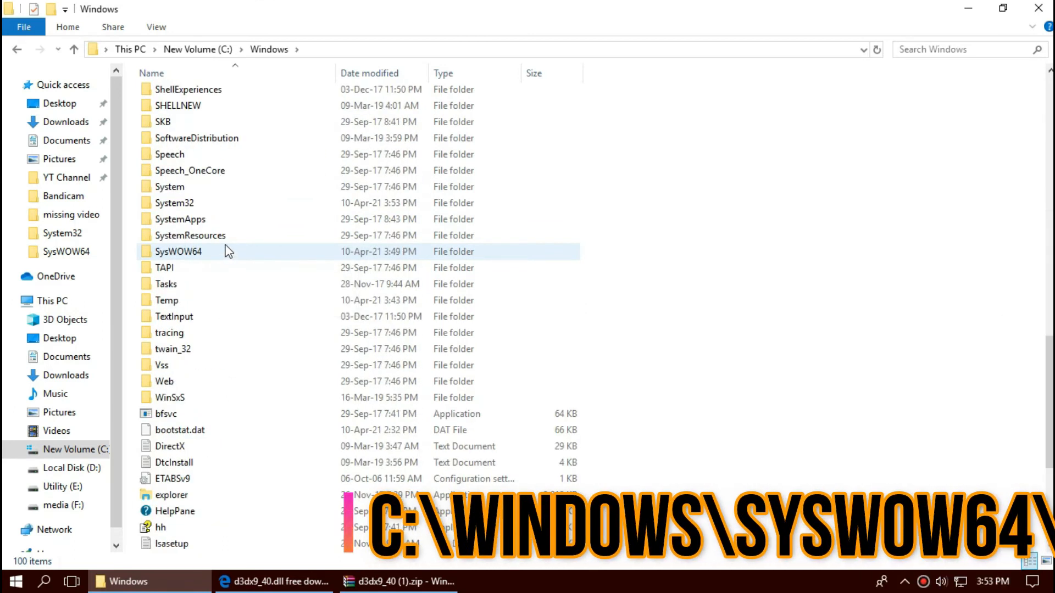
{"action": "double_click", "coordinate": [178, 251]}
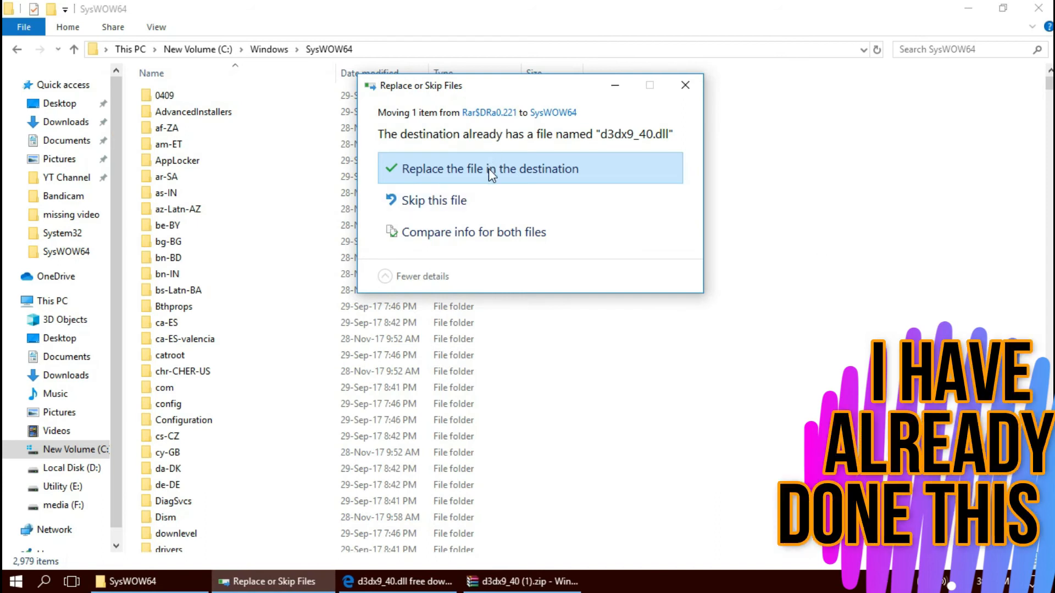
Replace the existing d3dx9_40.dll in SysWOW64, granting administrator permission.
{"action": "left_click", "coordinate": [489, 169]}
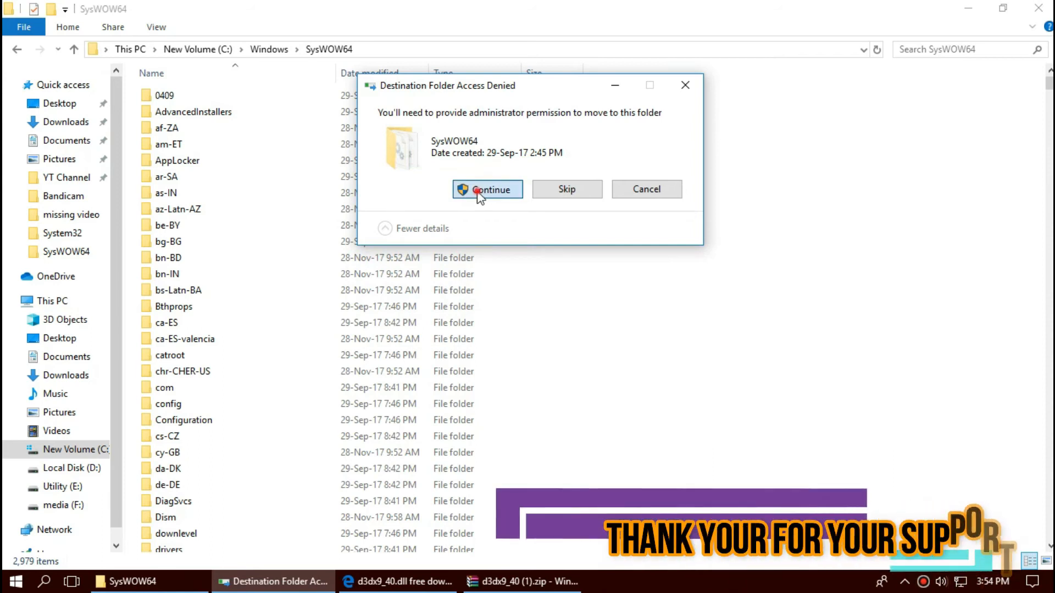
{"action": "left_click", "coordinate": [487, 189]}
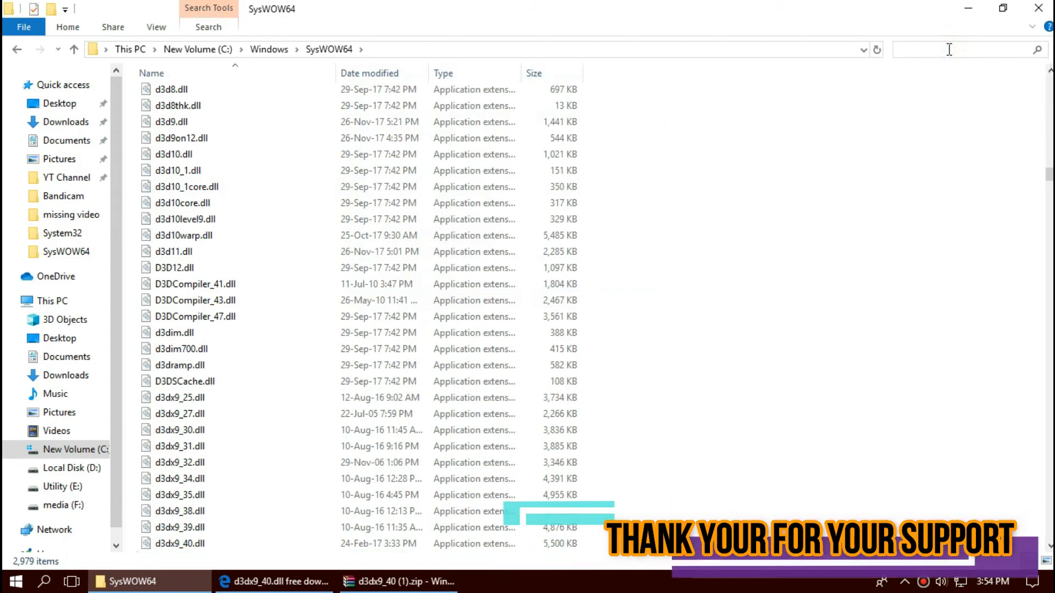
Search SysWOW64 for d3dx9_40.dll to confirm it, then bring up Start's power options.
{"action": "type", "text": "d3dx9_40.dll"}
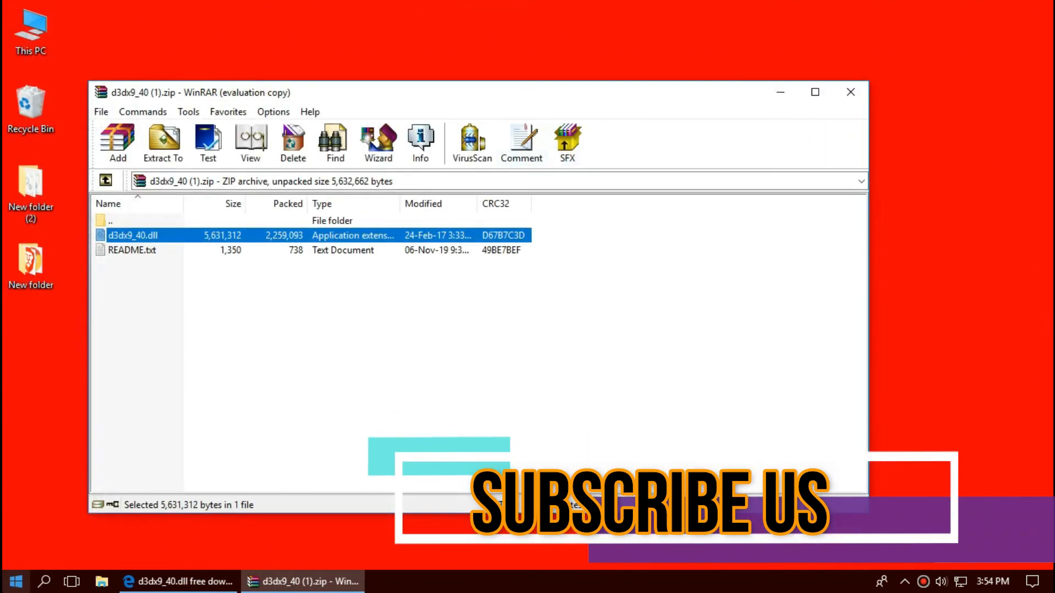
{"action": "left_click", "coordinate": [14, 580]}
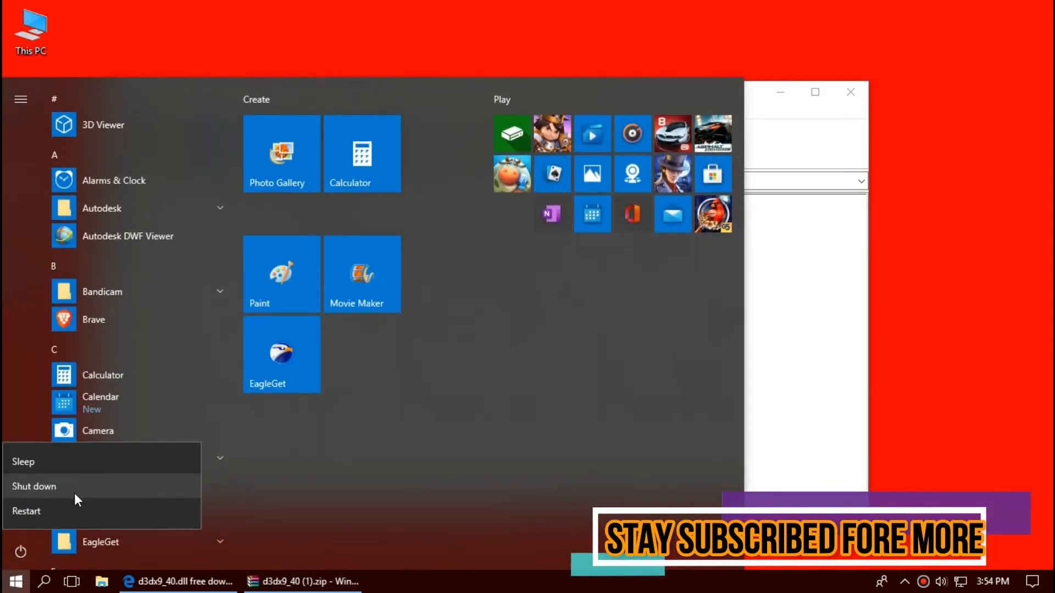
{"action": "mouse_move", "coordinate": [34, 487]}
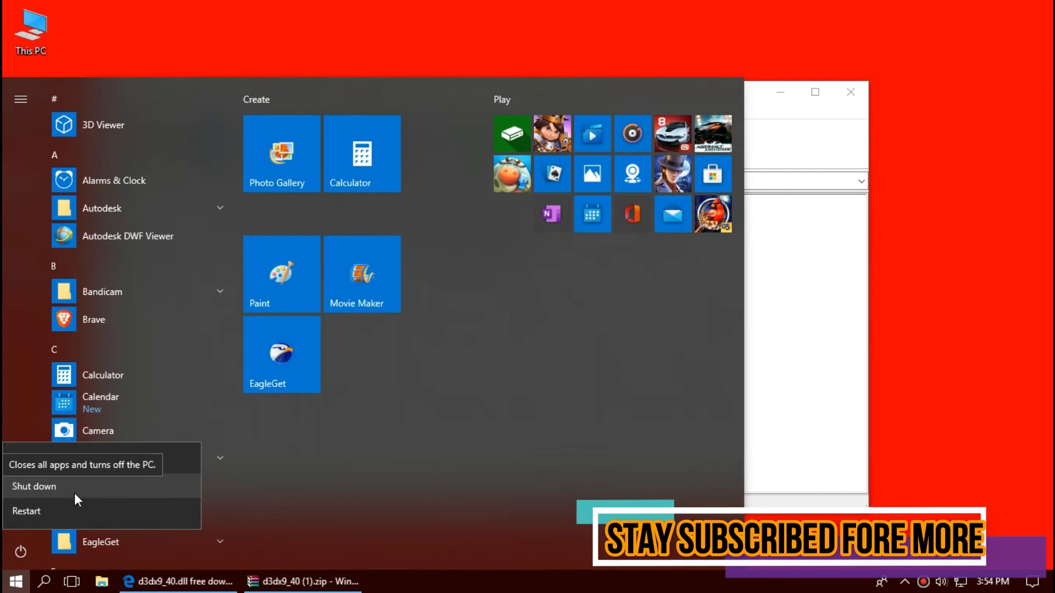